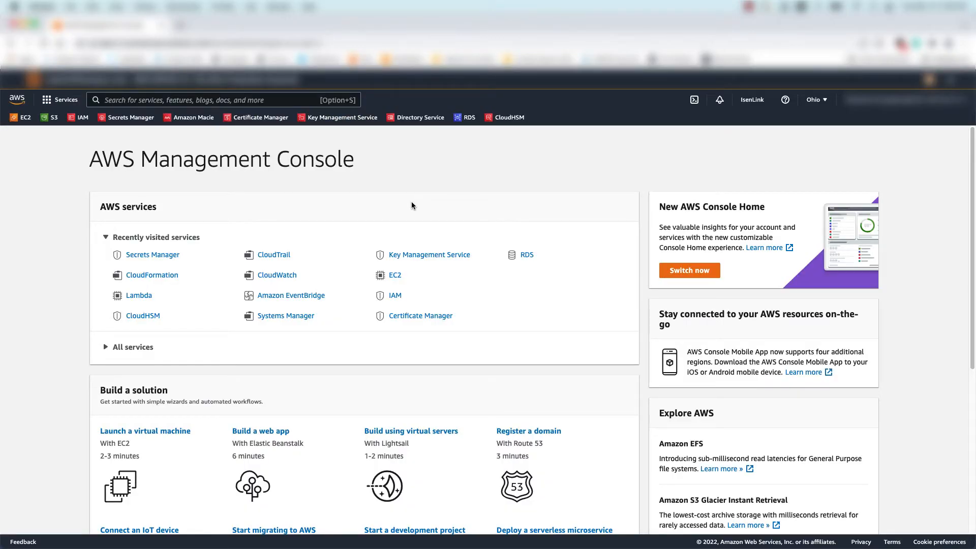
mouse_move(426, 200)
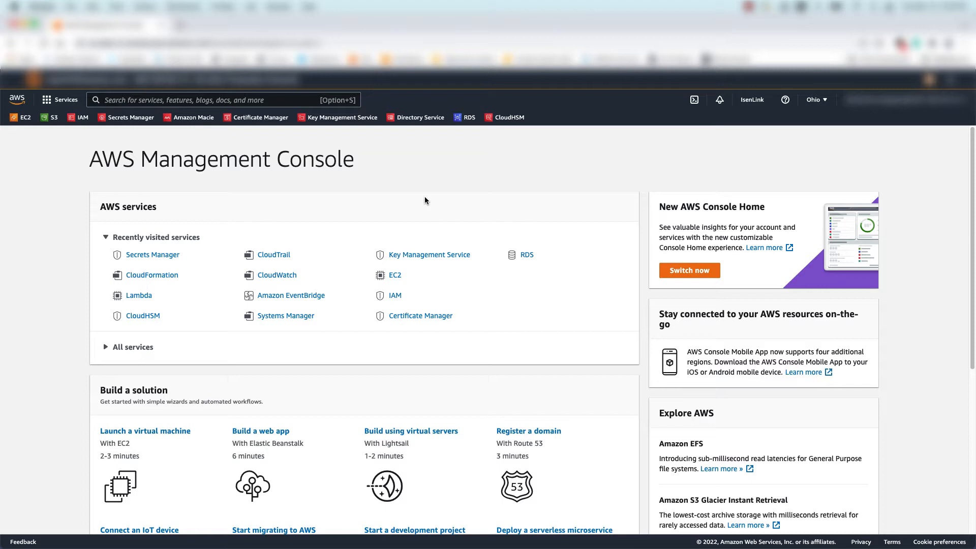
mouse_move(428, 205)
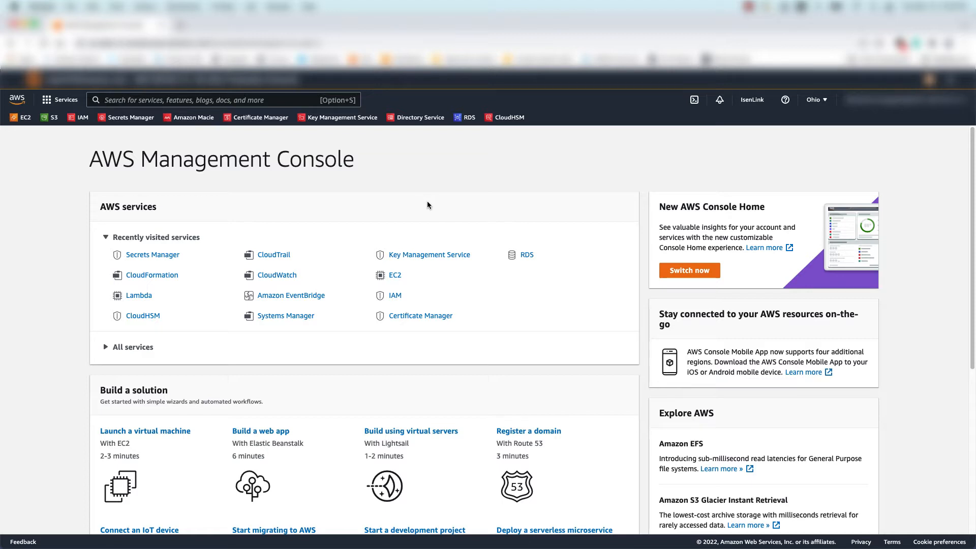
Go to the Secrets Manager service from the console's Recently visited services
click(153, 254)
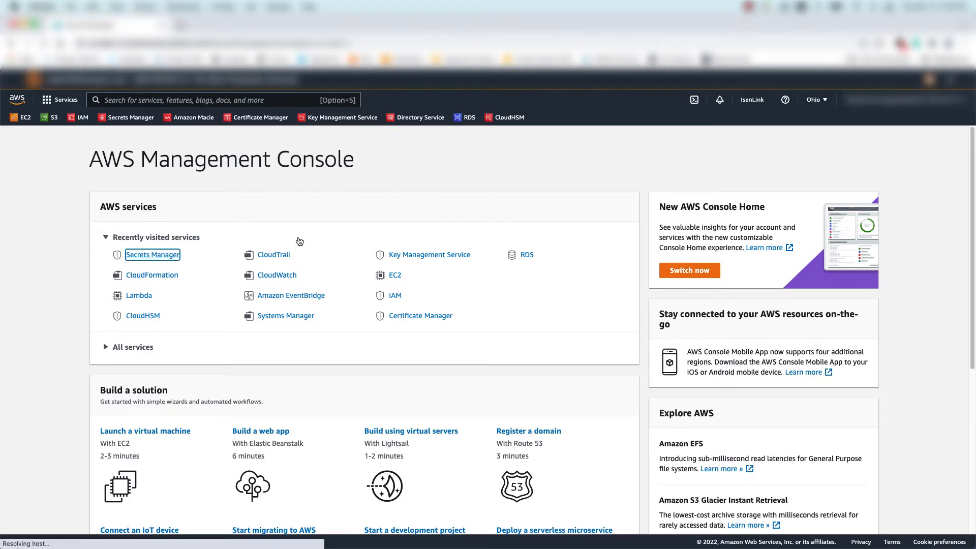
click(153, 254)
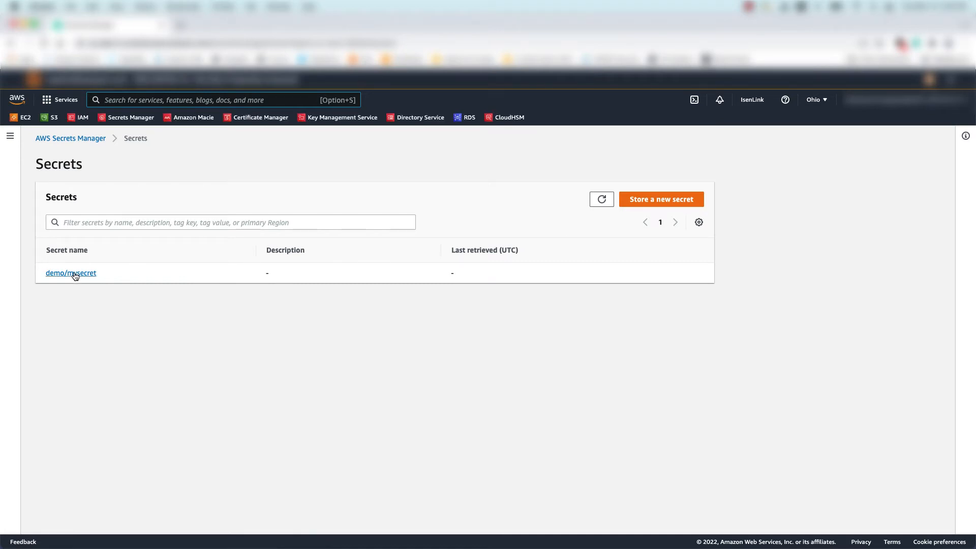
Show the details page of the demo/mysecret secret from the secrets list
click(70, 273)
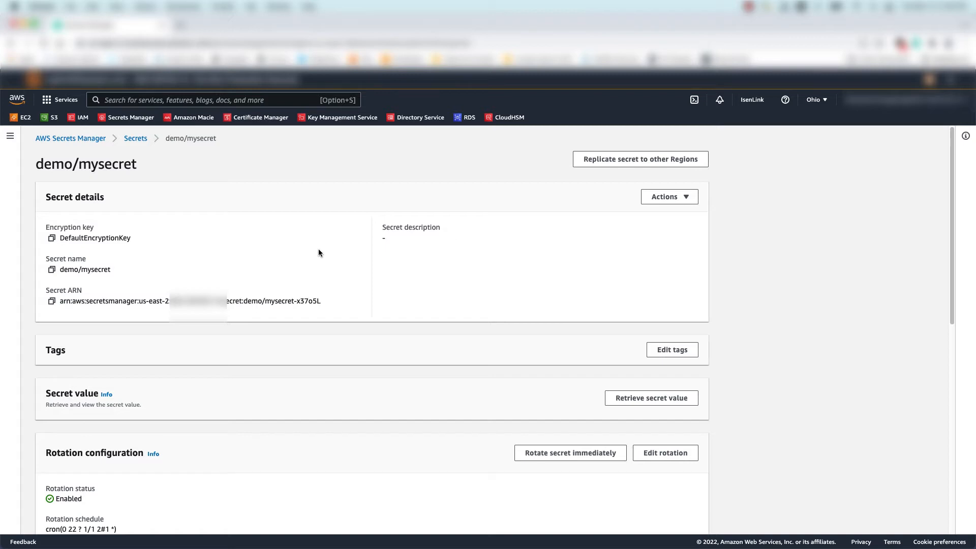
mouse_move(315, 243)
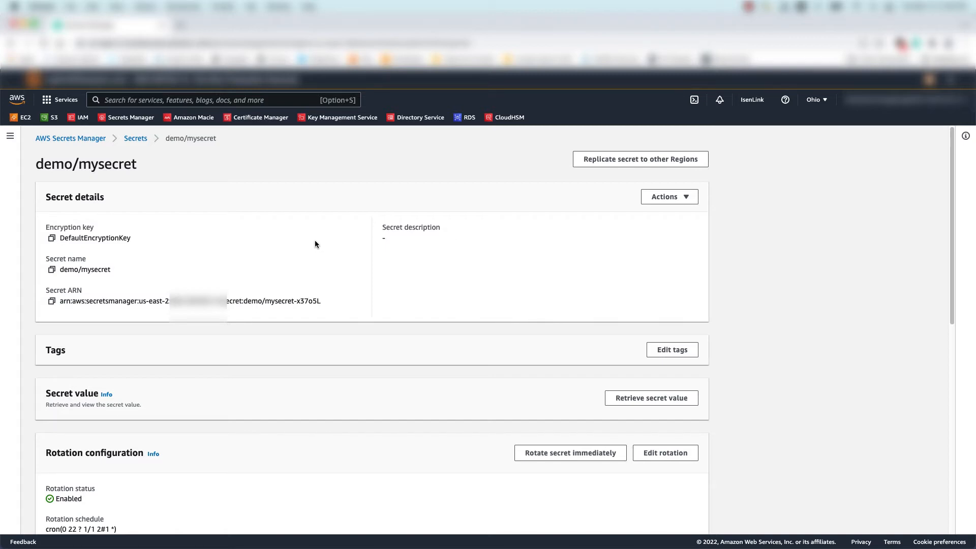
mouse_move(506, 229)
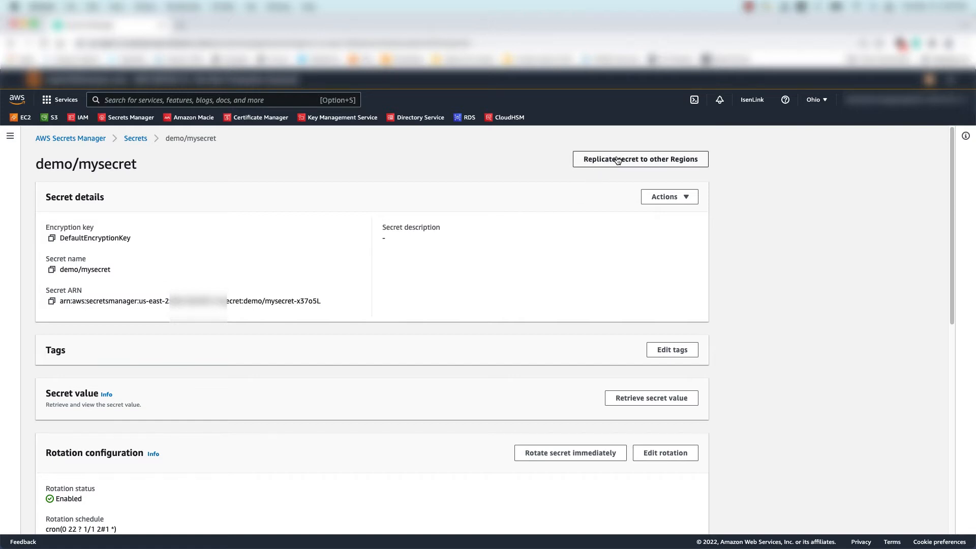
mouse_move(601, 160)
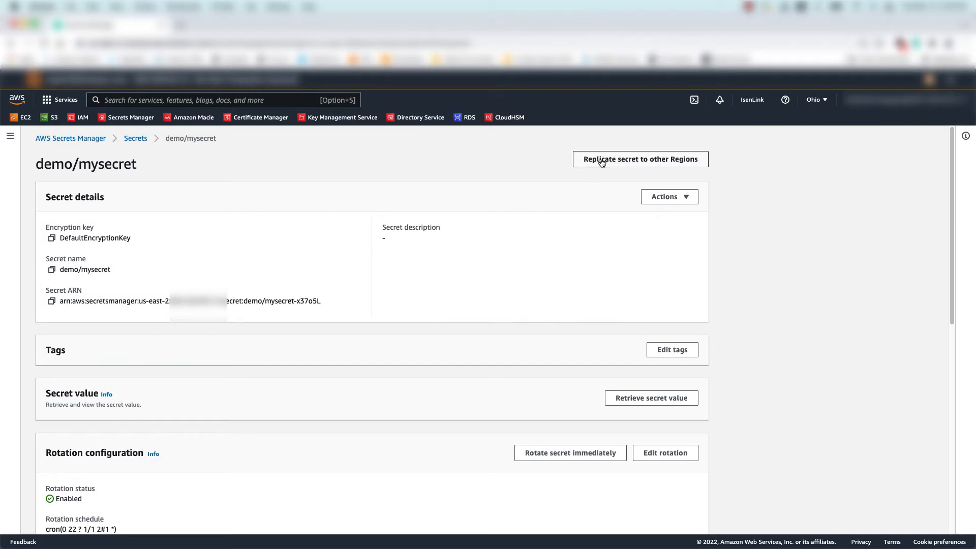
Start replication of demo/mysecret to US West (N. California) us-west-1 with the aws/secretsmanager encryption key
click(640, 159)
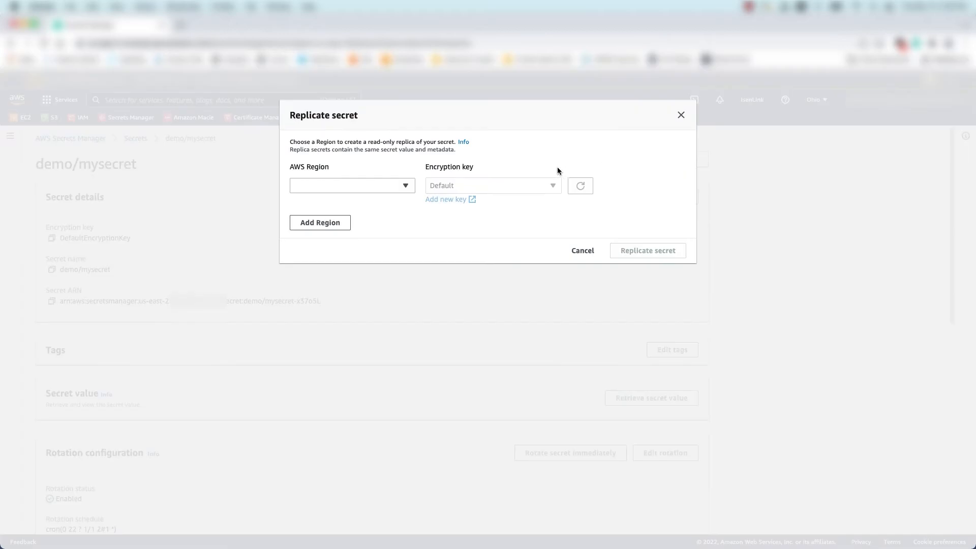
mouse_move(389, 185)
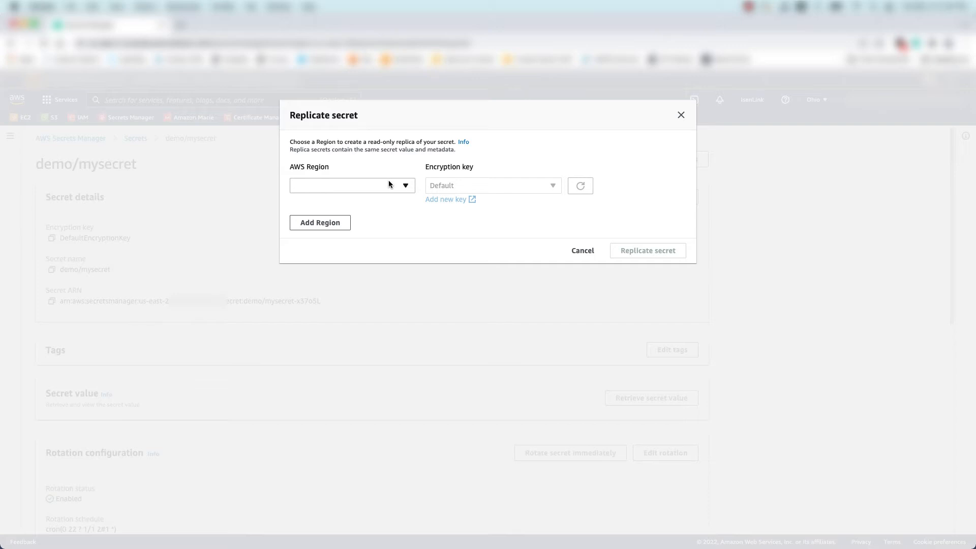
click(352, 185)
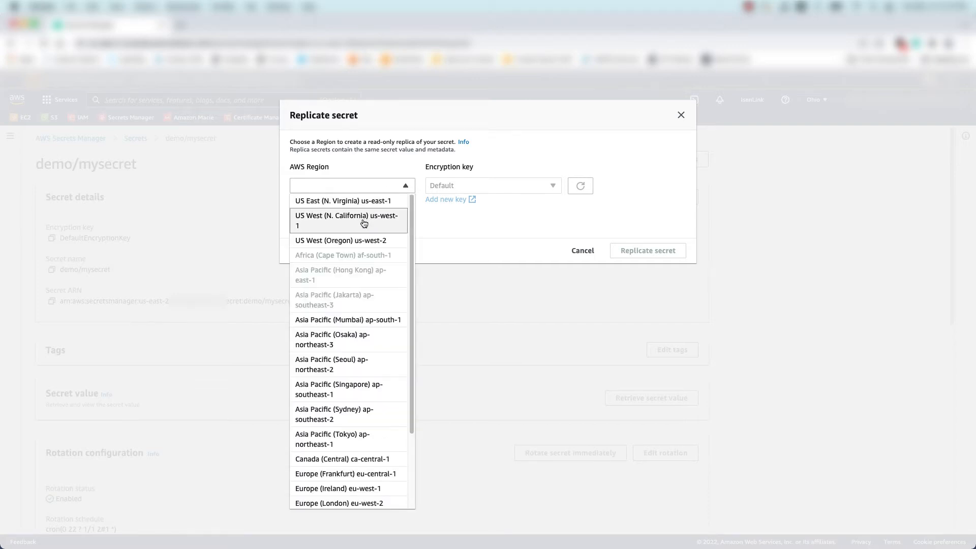
click(347, 221)
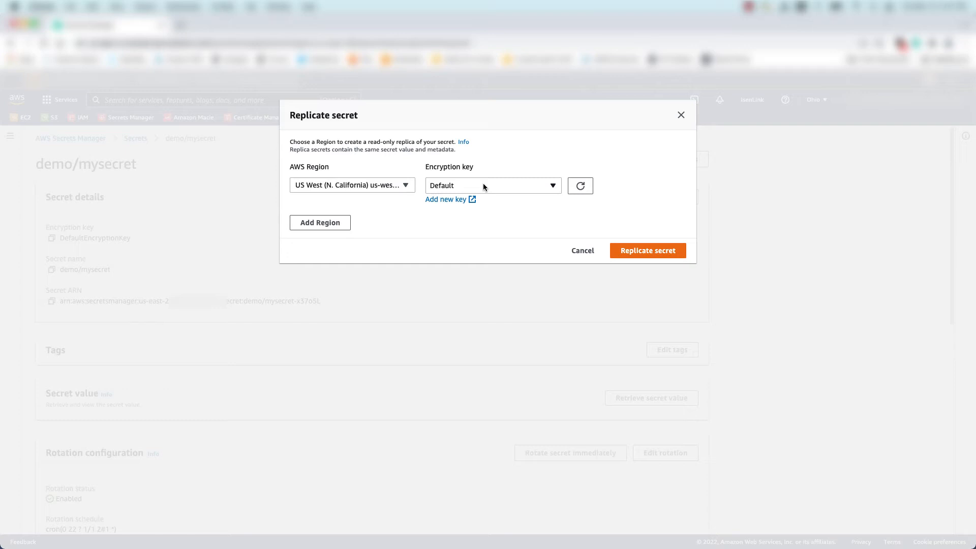
click(492, 185)
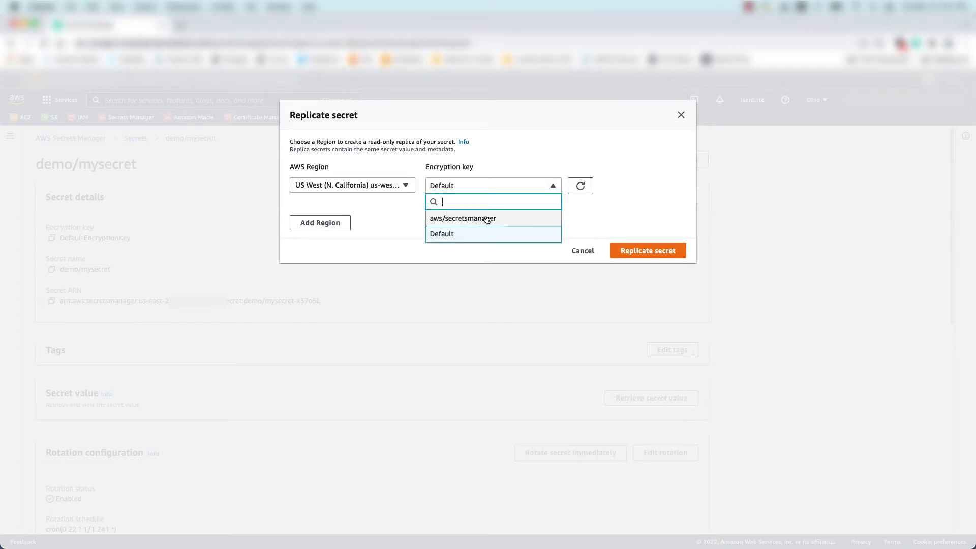
mouse_move(462, 217)
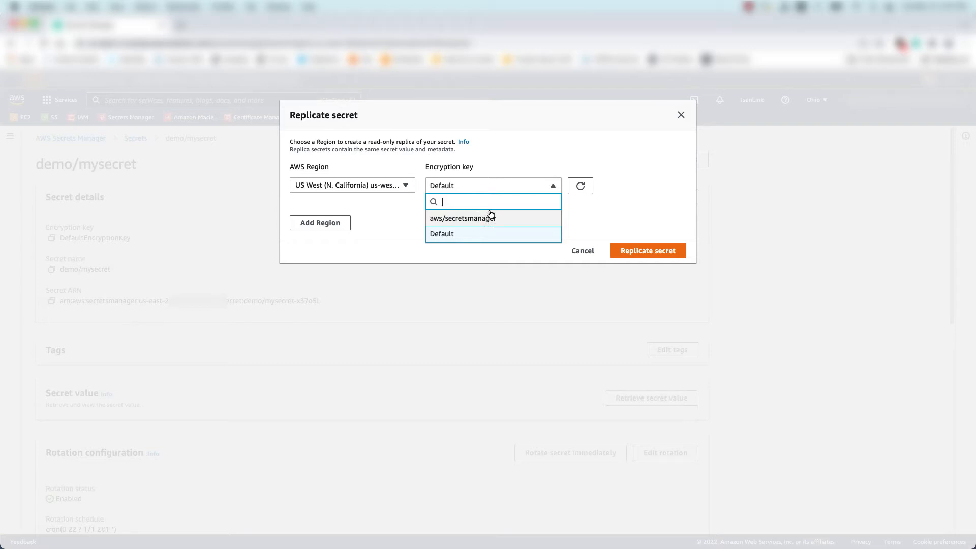
mouse_move(490, 217)
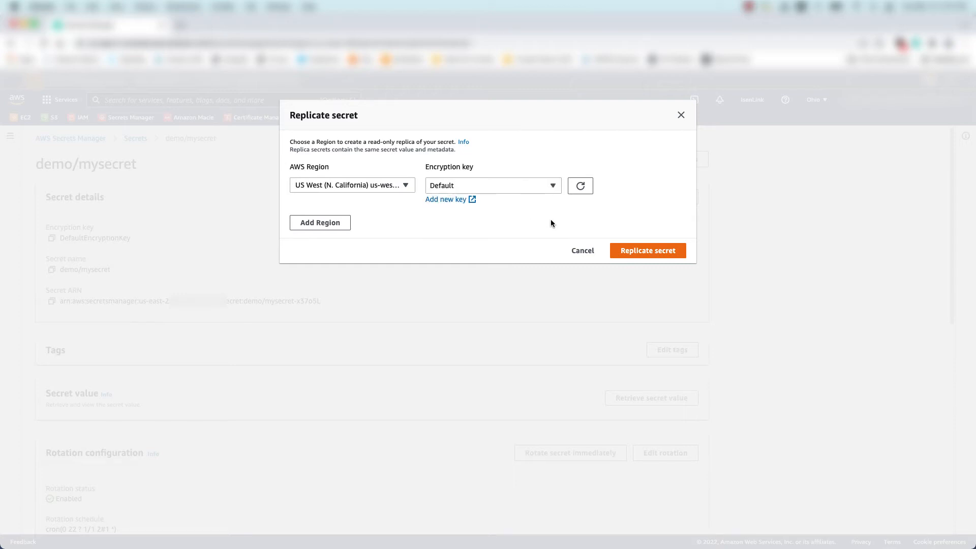
click(492, 185)
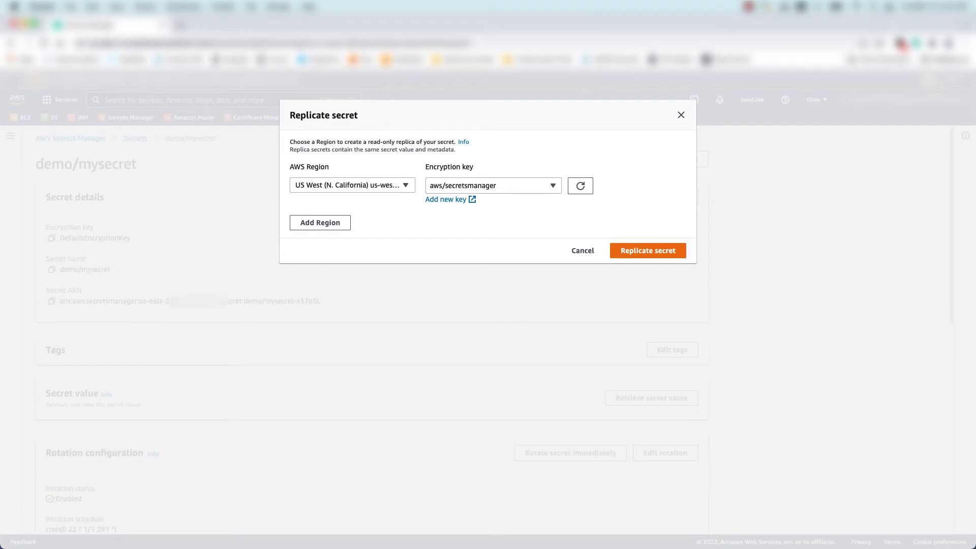
Add US West (Oregon) us-west-2 as a second replica Region encrypted with the kms-workshop key
click(320, 223)
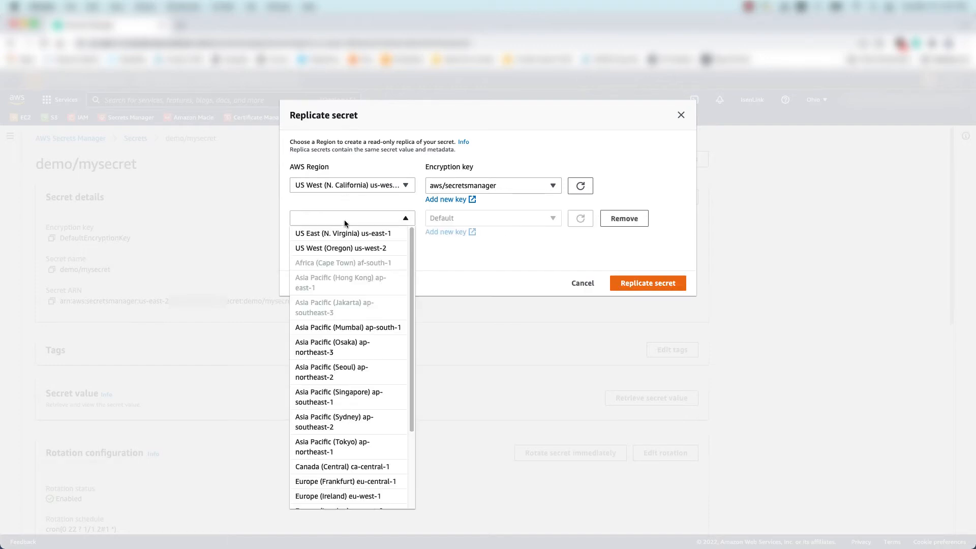
click(341, 248)
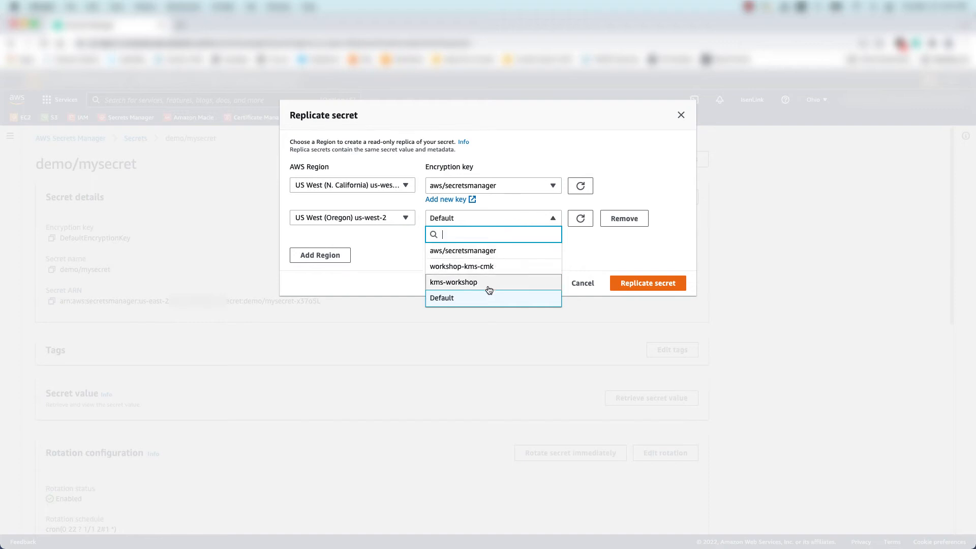
click(453, 282)
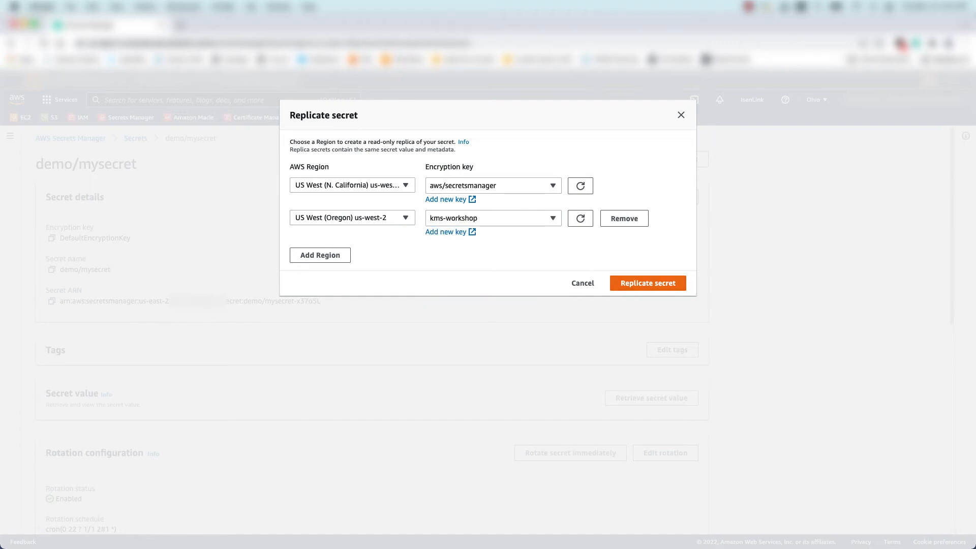
mouse_move(686, 295)
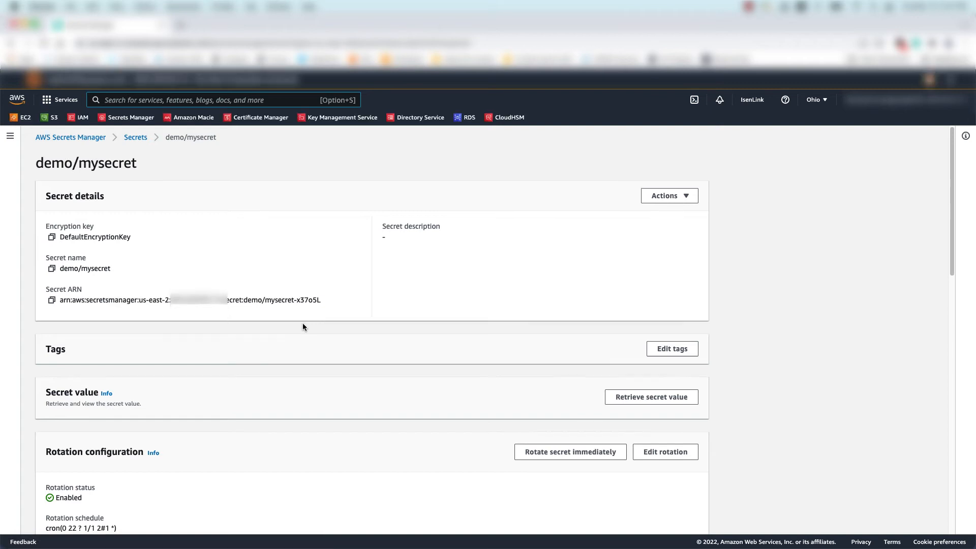
Scroll to the Replicate secret section showing us-west-1 and us-west-2 replicas both In sync
scroll(down, 3)
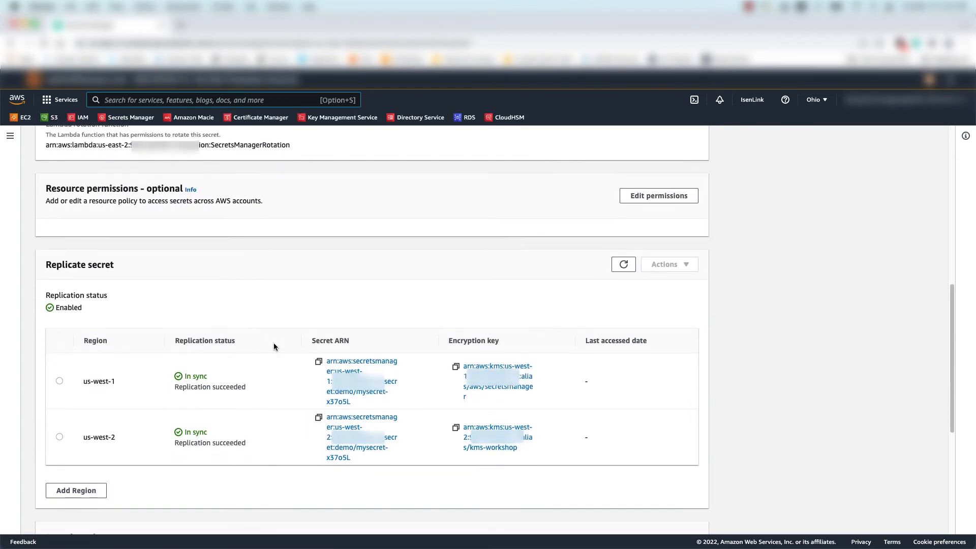
scroll(down, 3)
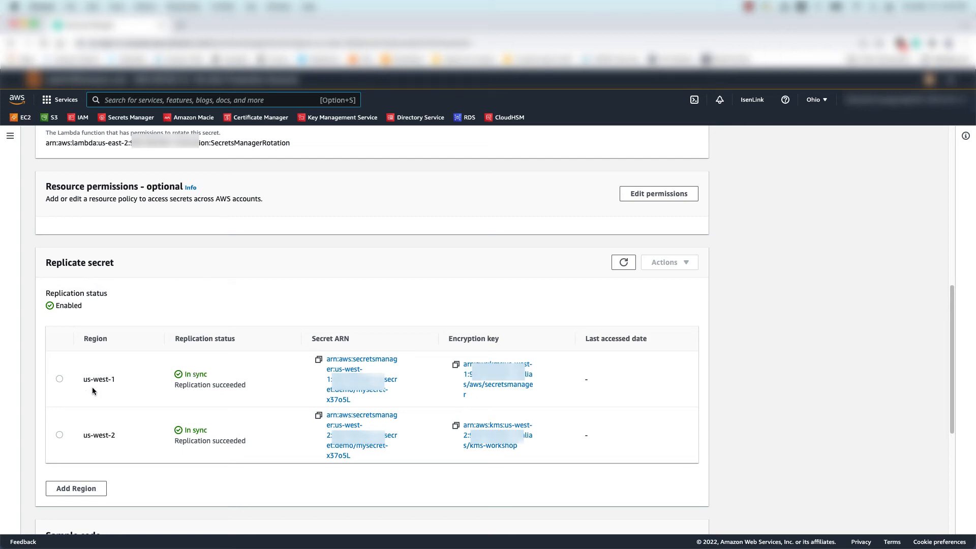
mouse_move(175, 394)
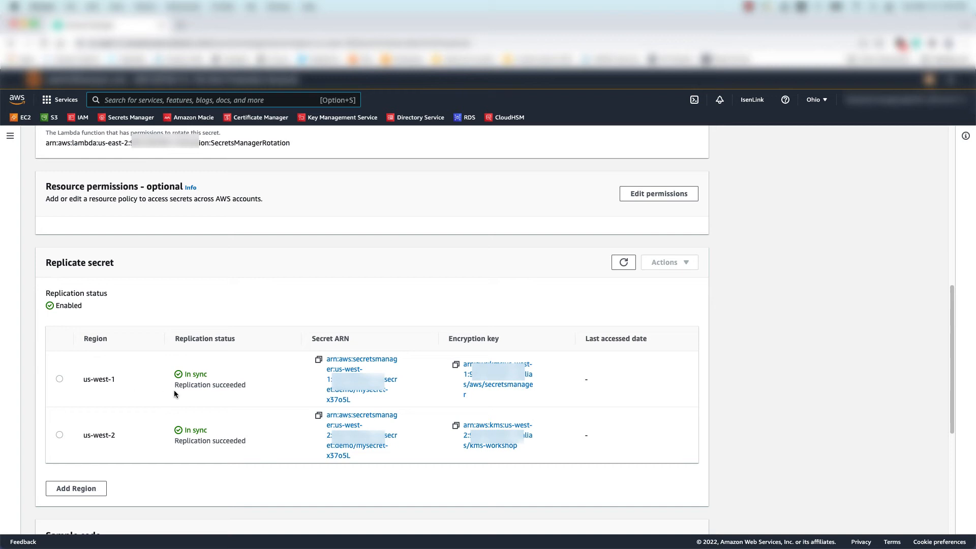
mouse_move(407, 373)
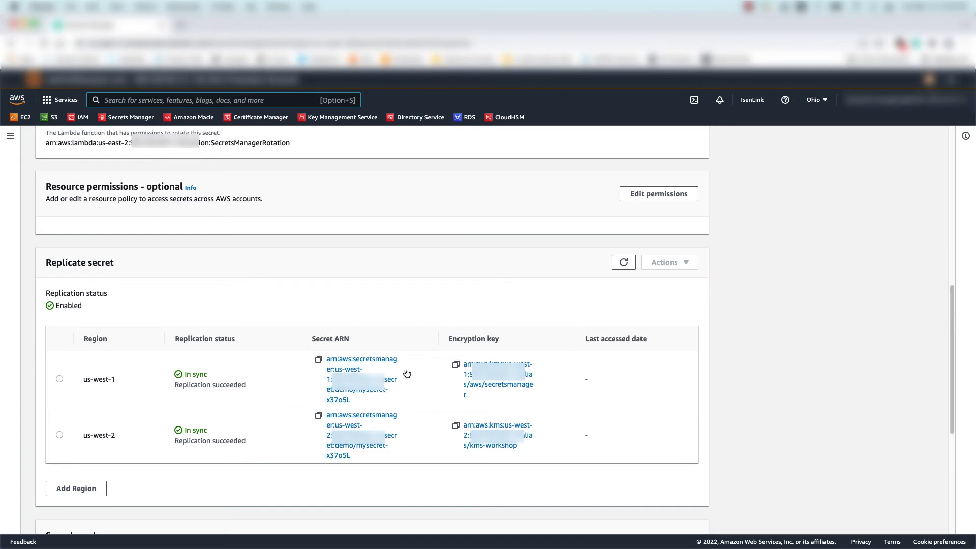
mouse_move(405, 373)
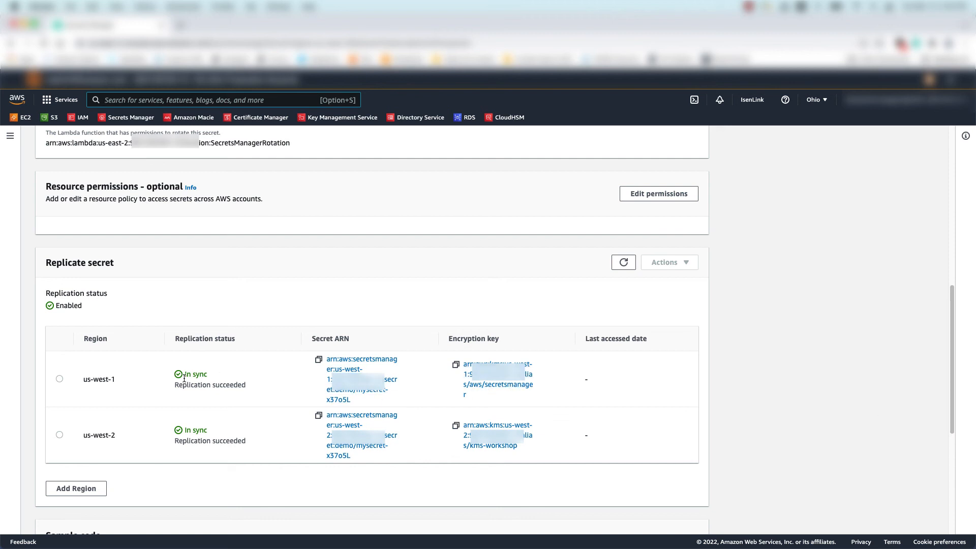
scroll(down, 3)
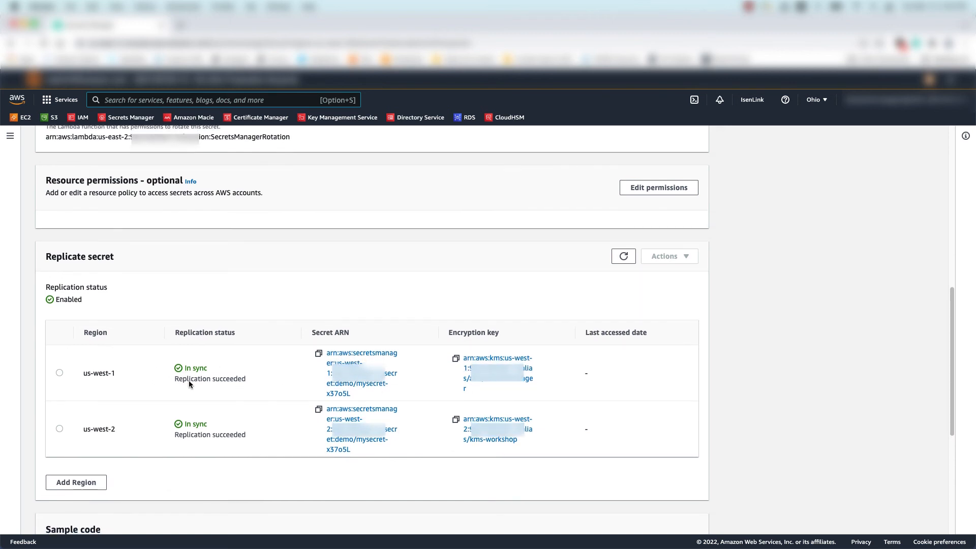
mouse_move(366, 378)
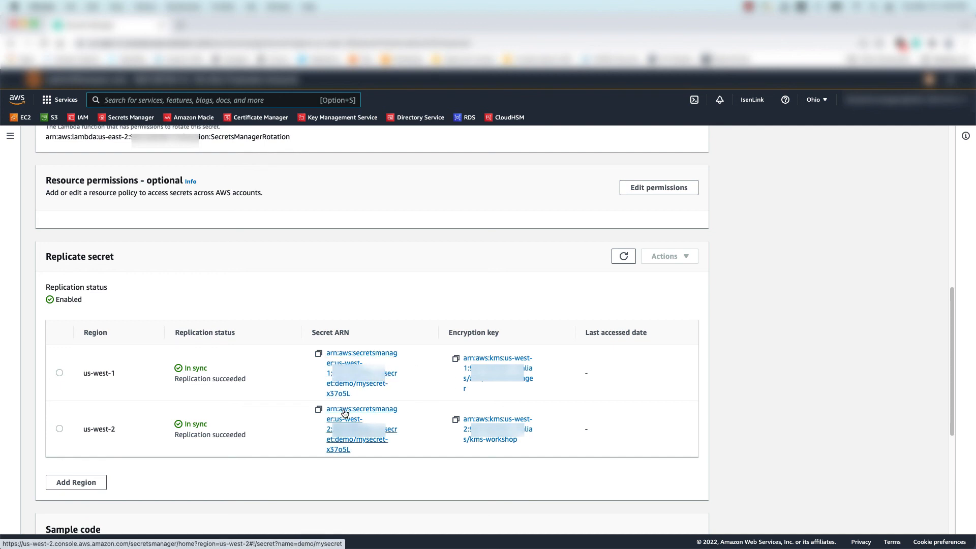
mouse_move(566, 394)
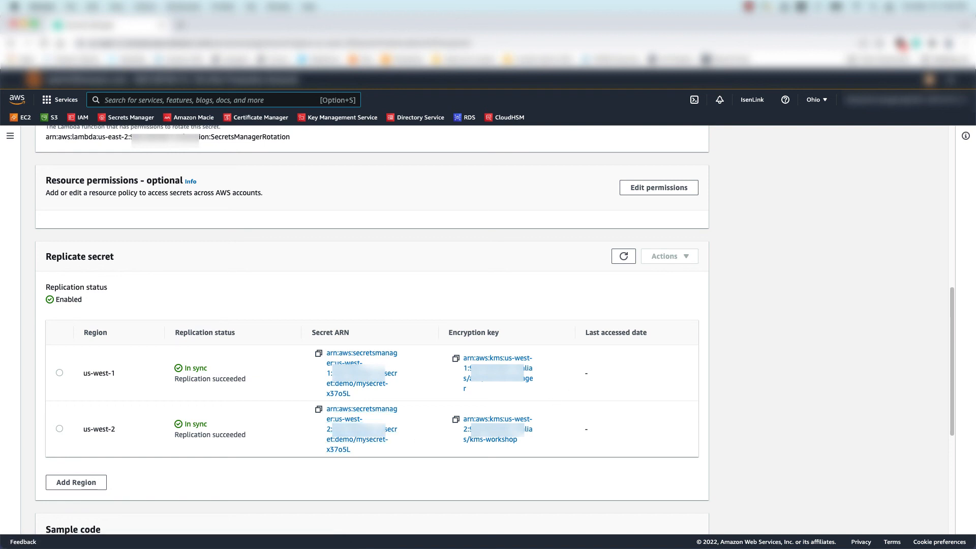
mouse_move(780, 391)
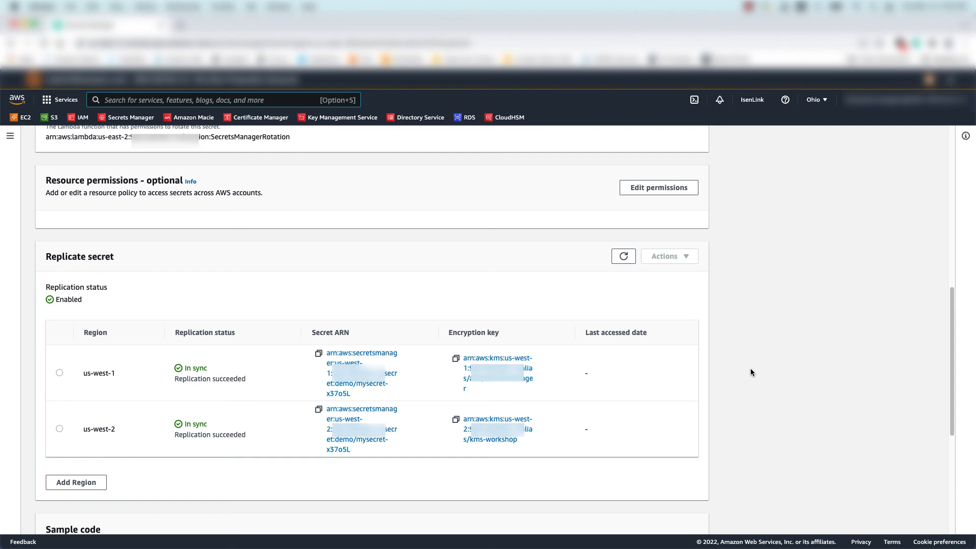
mouse_move(755, 370)
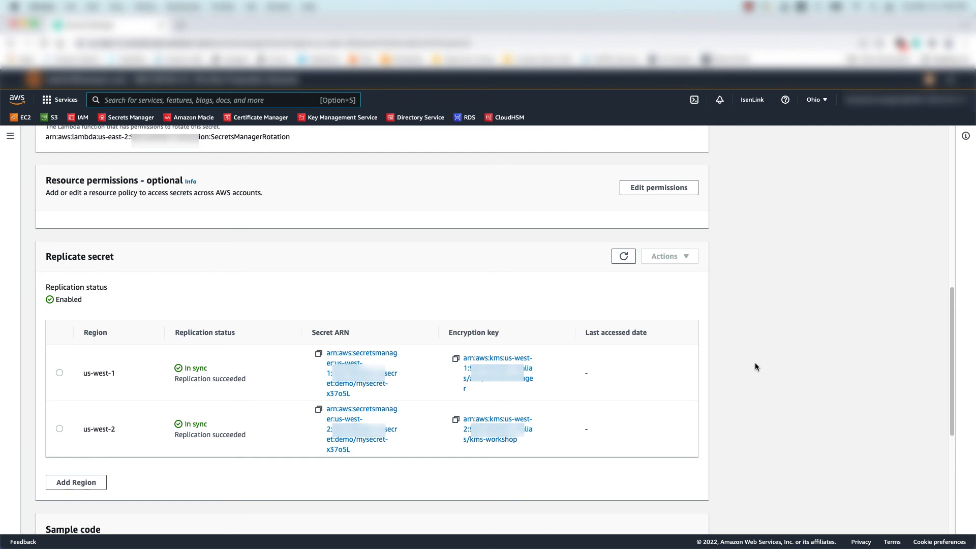
mouse_move(749, 366)
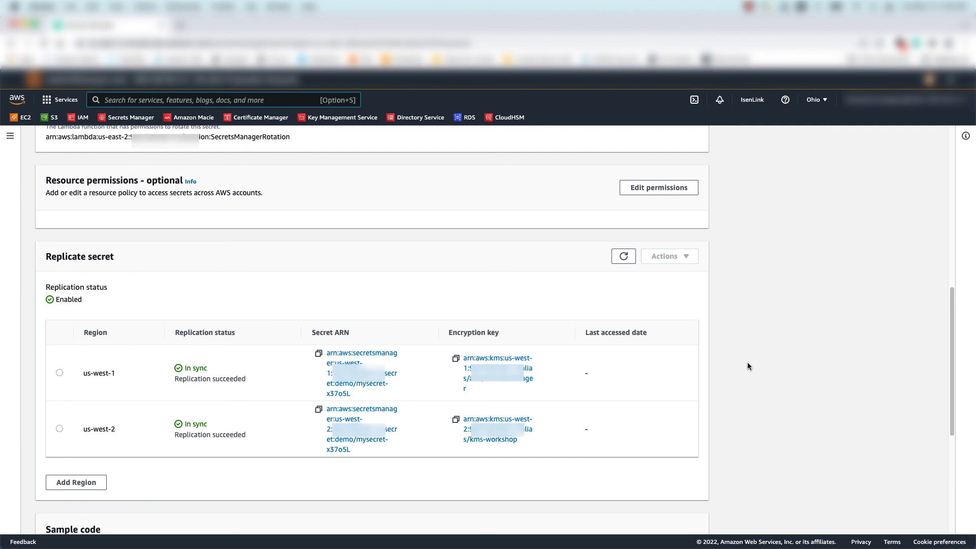
mouse_move(746, 366)
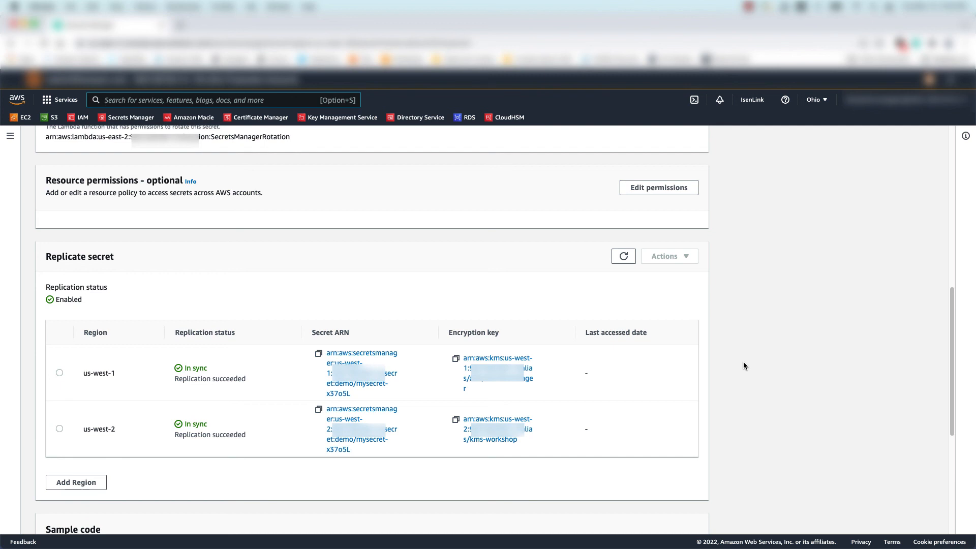
mouse_move(753, 363)
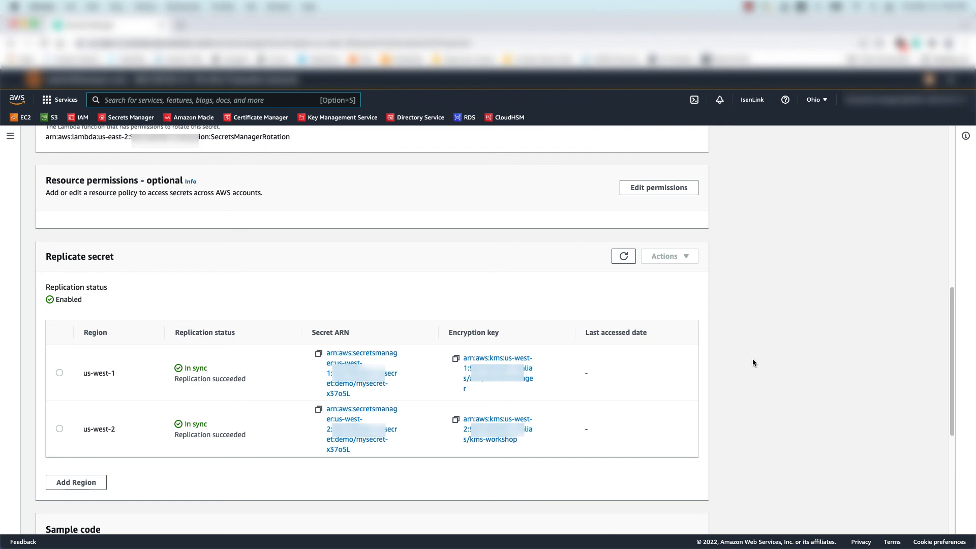
mouse_move(751, 358)
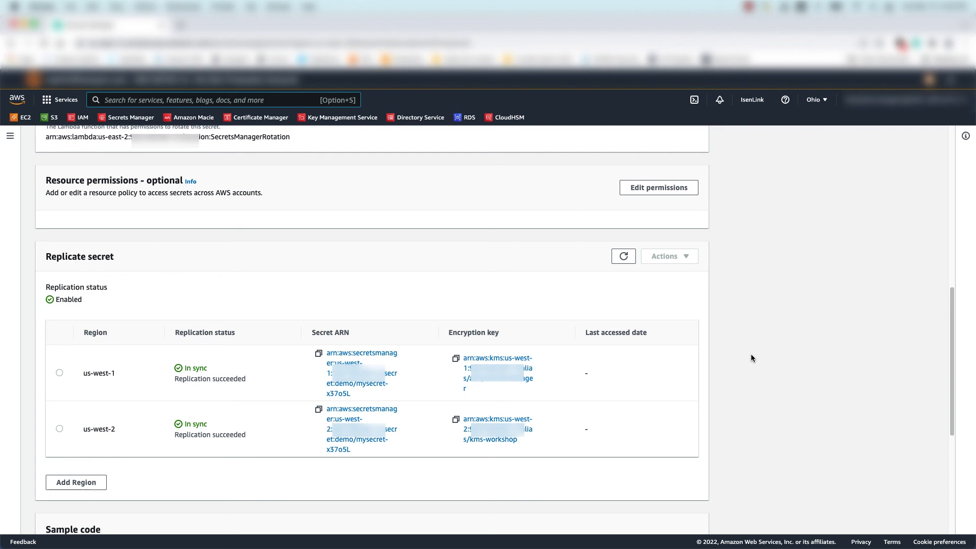
mouse_move(767, 357)
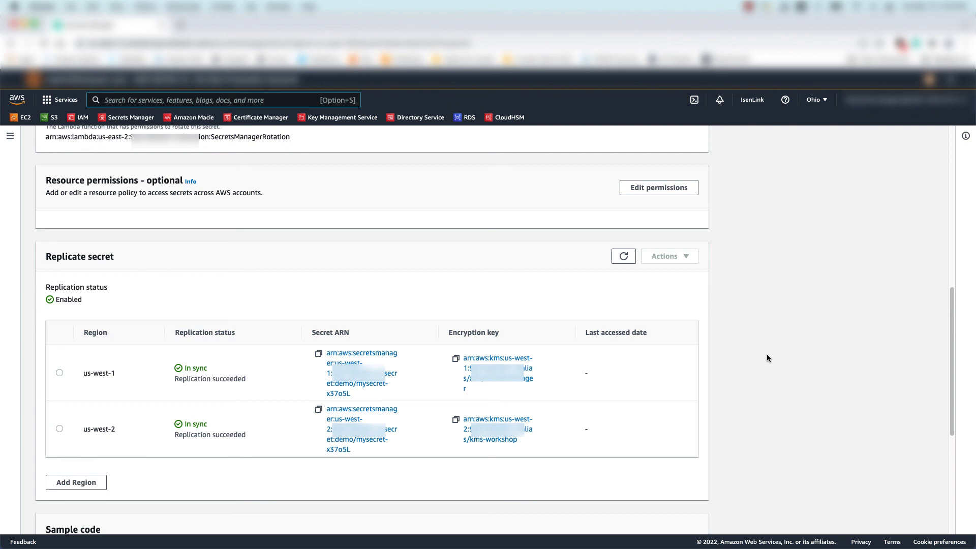